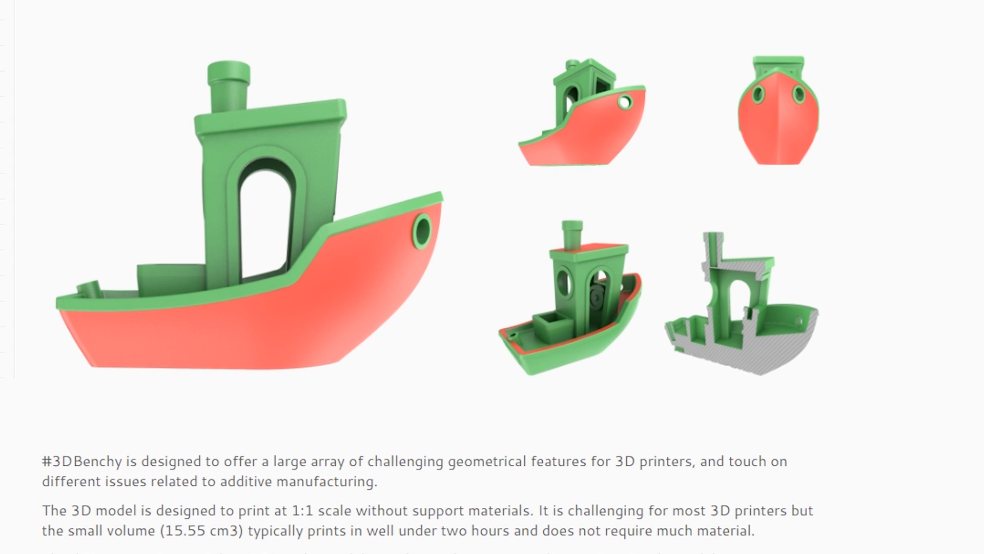
- Scroll through the 3DBenchy site and return to its home page
scroll(down, 3)
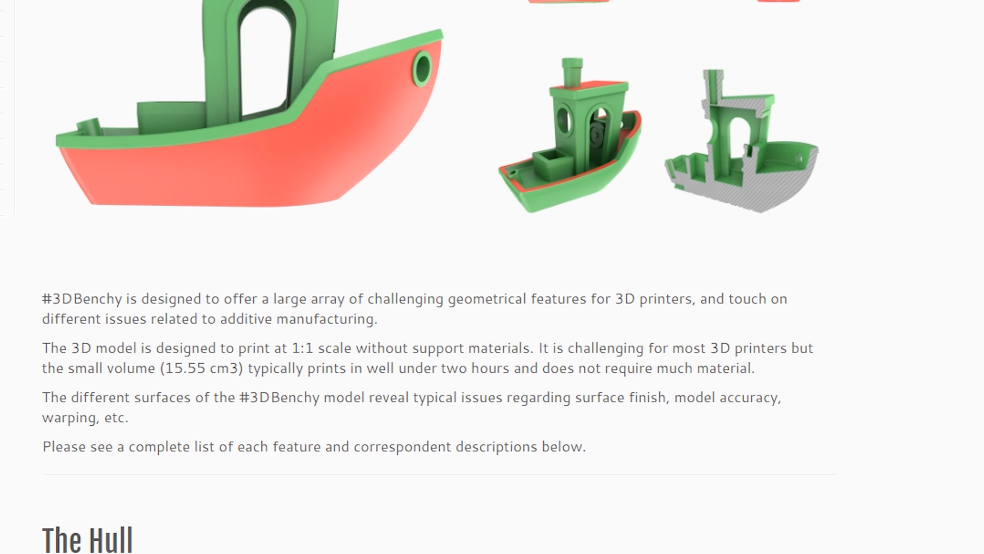
scroll(down, 3)
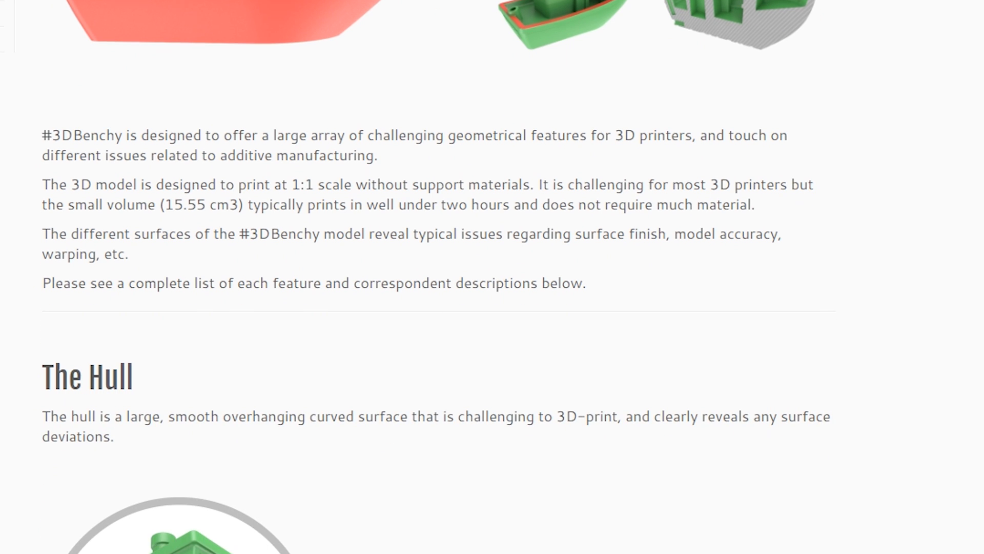
scroll(down, 3)
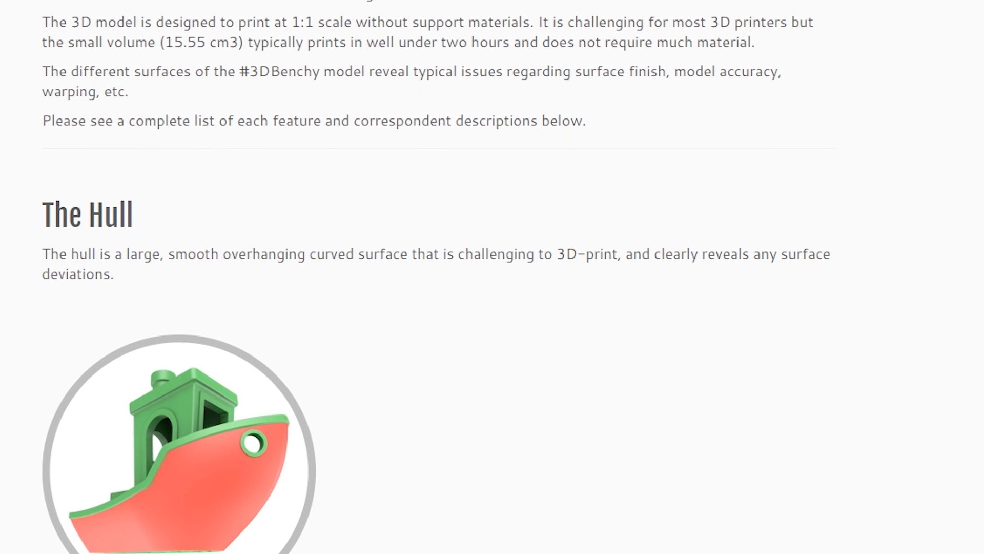
scroll(down, 3)
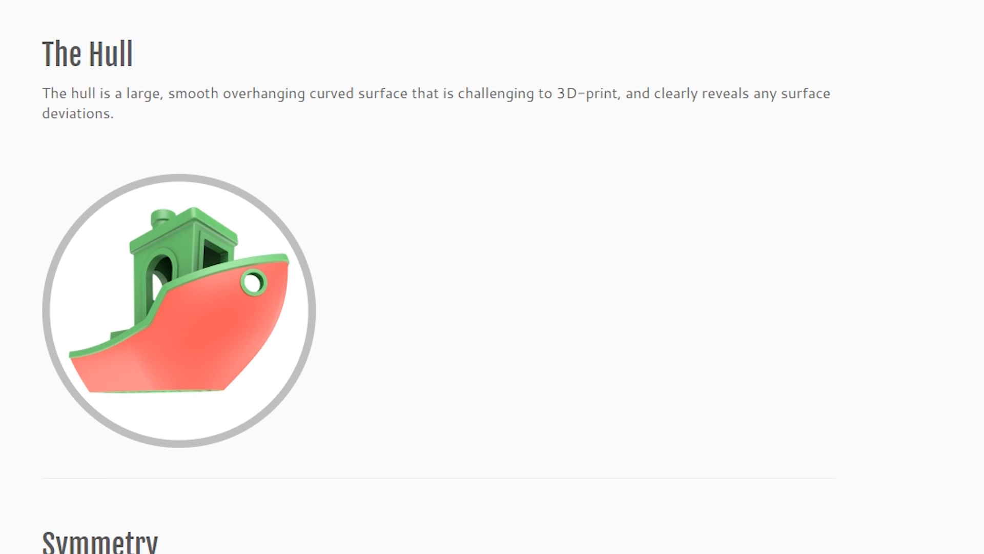
scroll(down, 3)
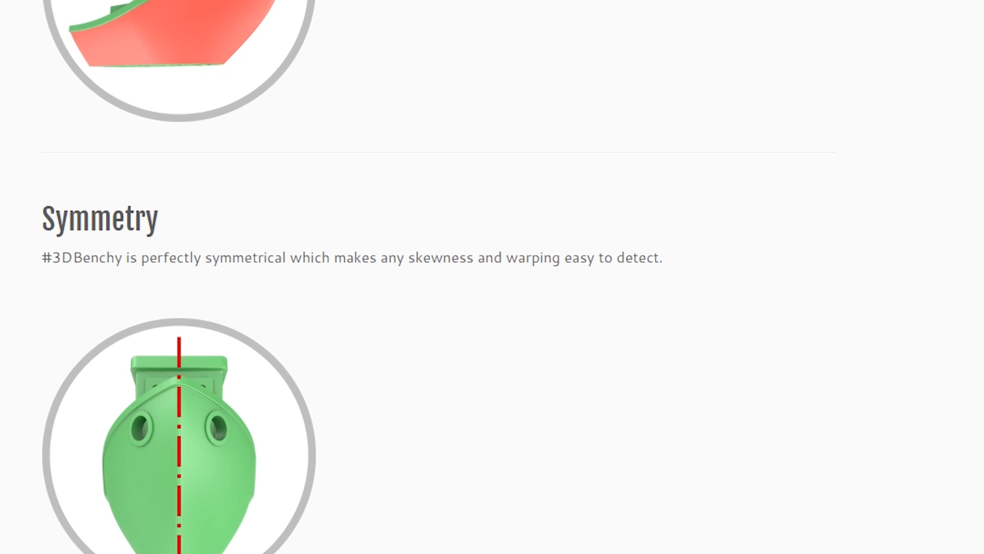
scroll(down, 3)
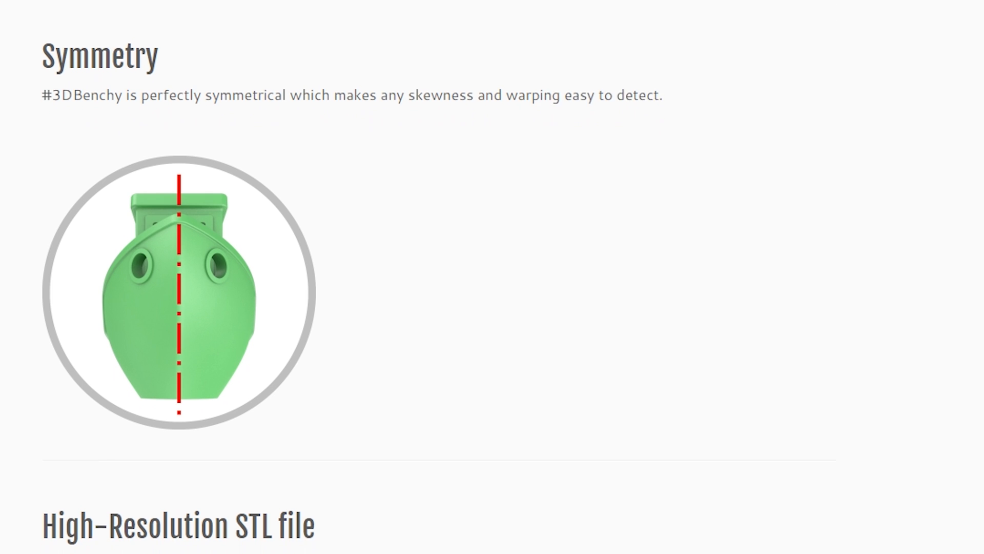
scroll(down, 3)
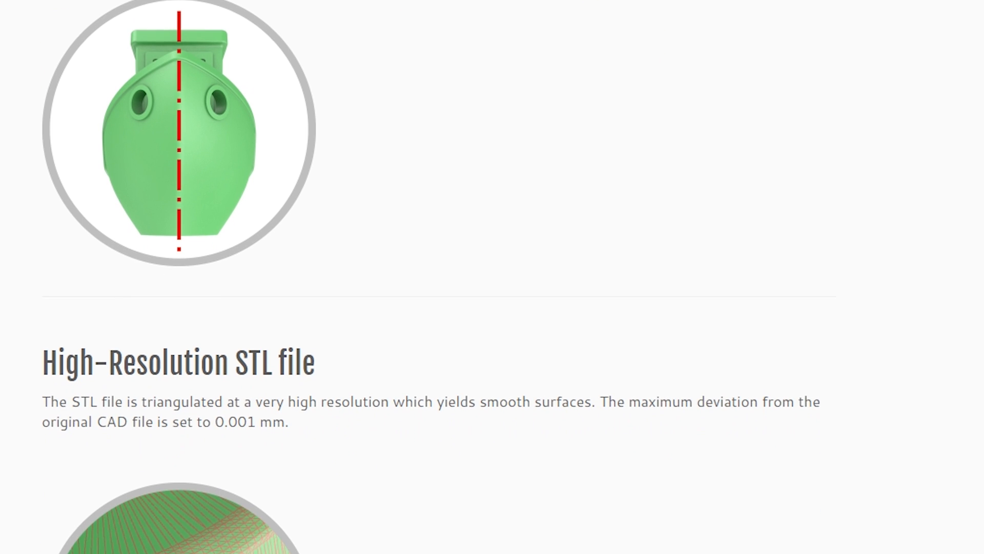
scroll(down, 3)
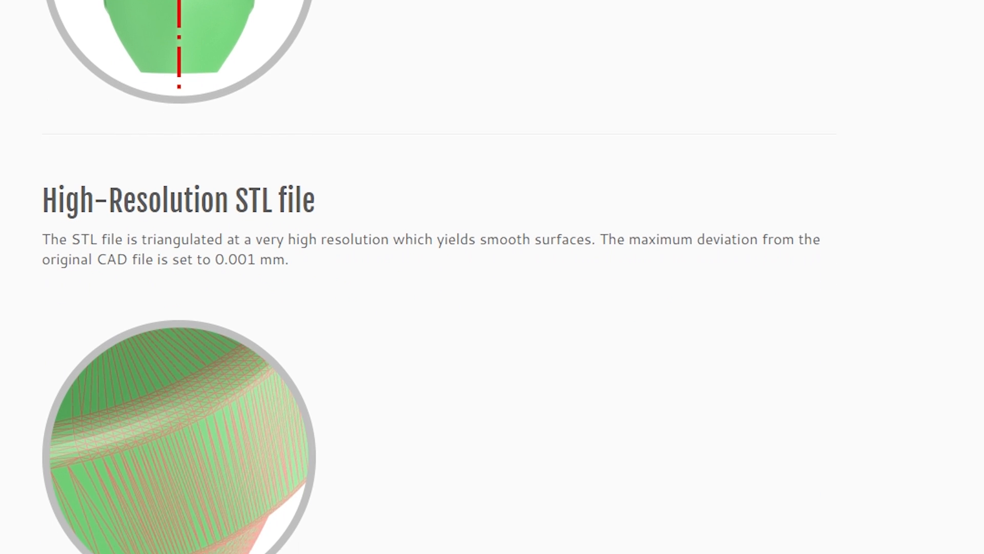
scroll(down, 3)
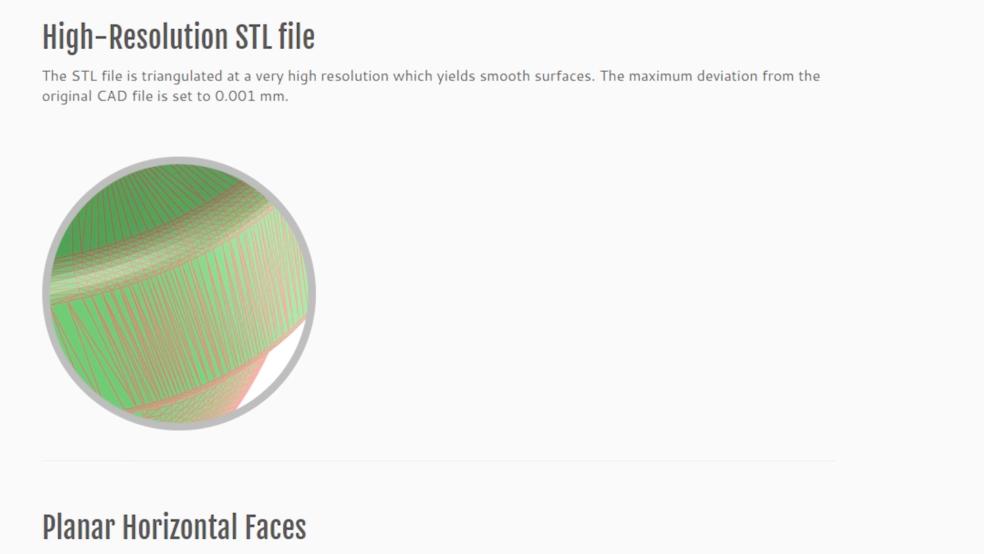
scroll(down, 3)
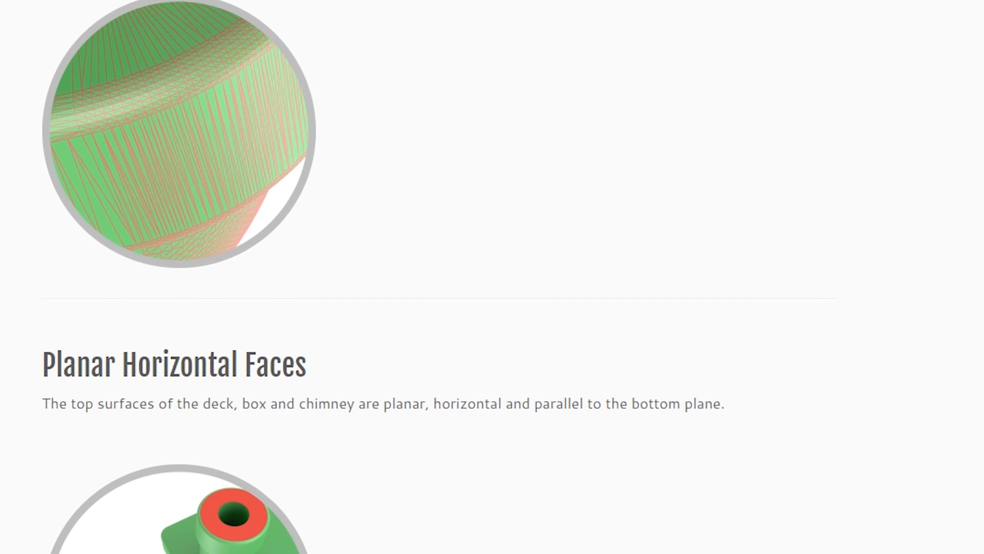
scroll(down, 3)
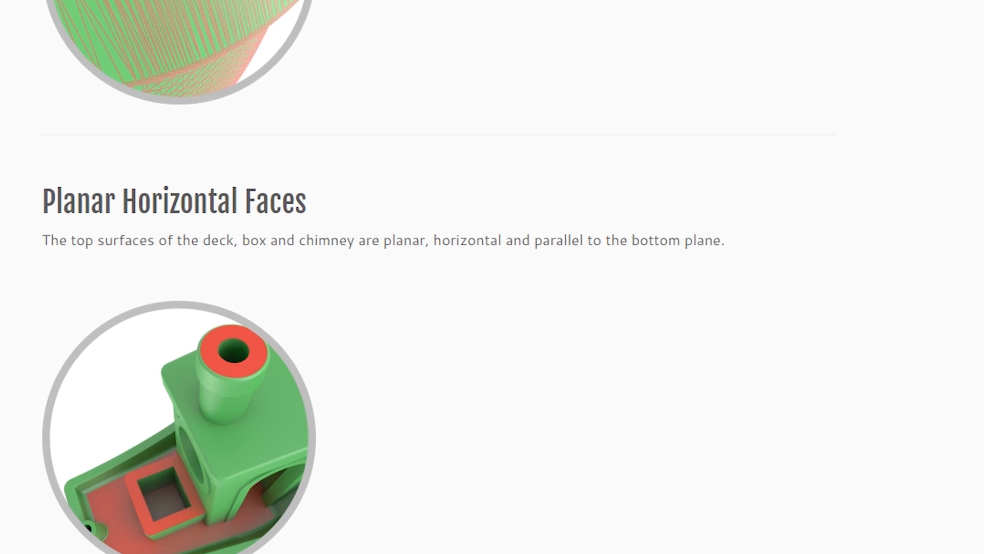
scroll(down, 3)
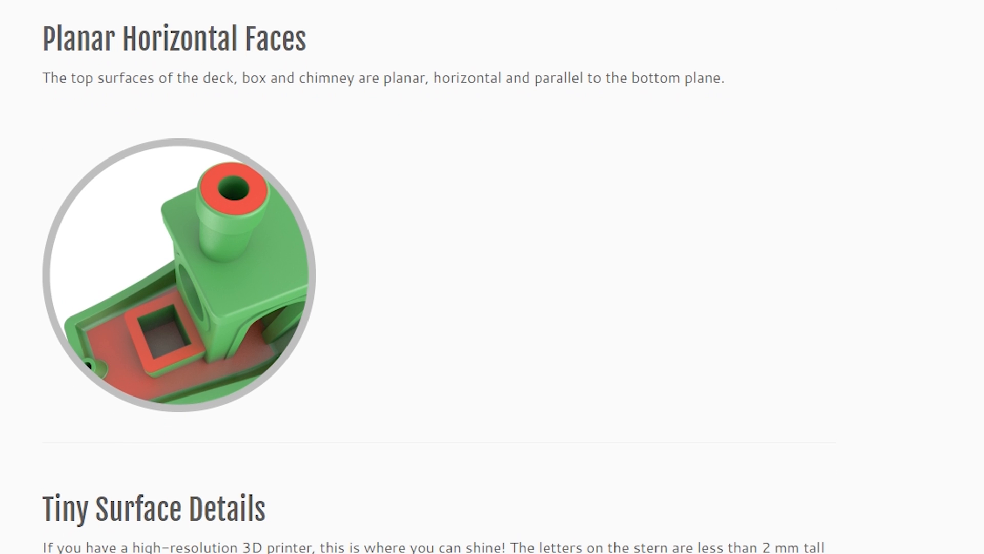
scroll(down, 3)
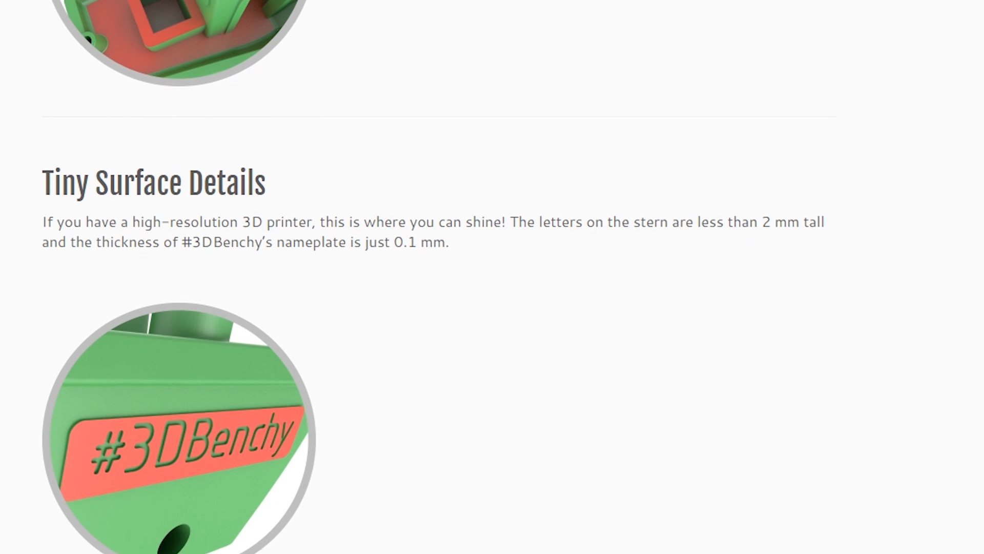
click(679, 49)
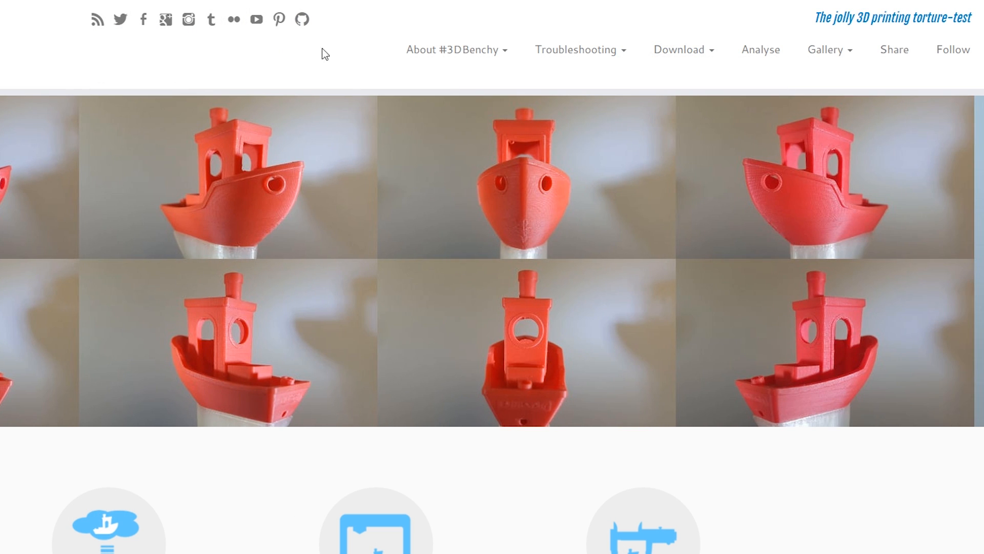
- Go to the 3DBenchy download page and follow its Thingiverse link
click(678, 49)
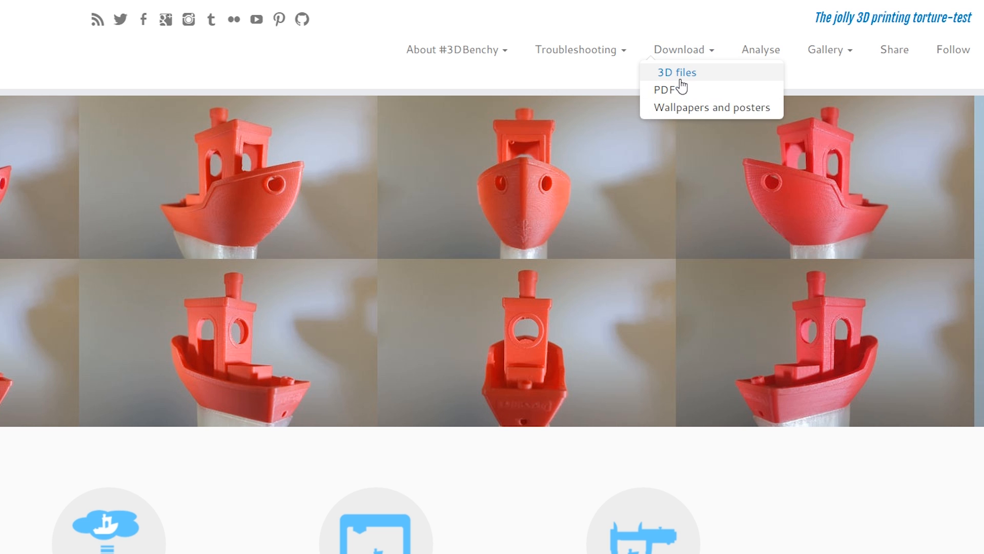
click(676, 72)
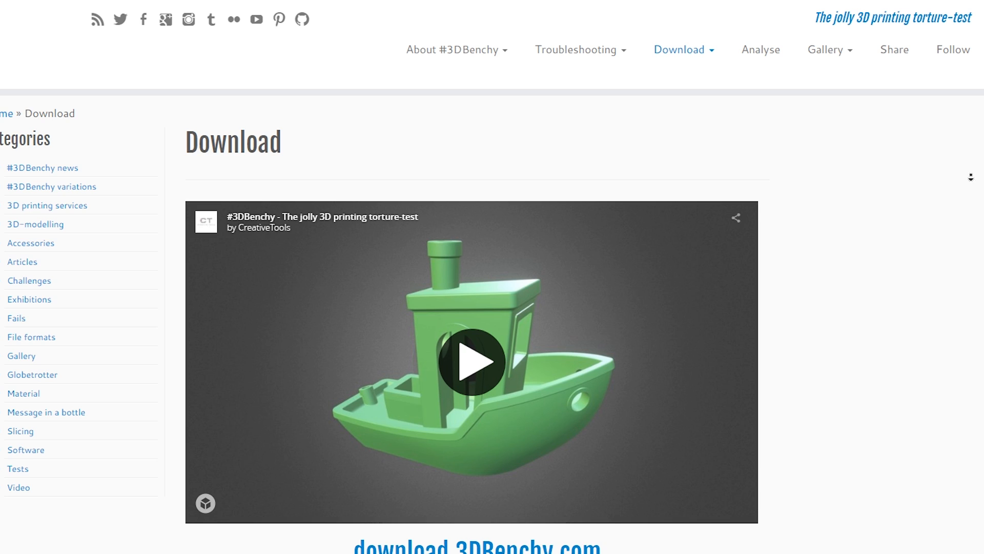
scroll(down, 3)
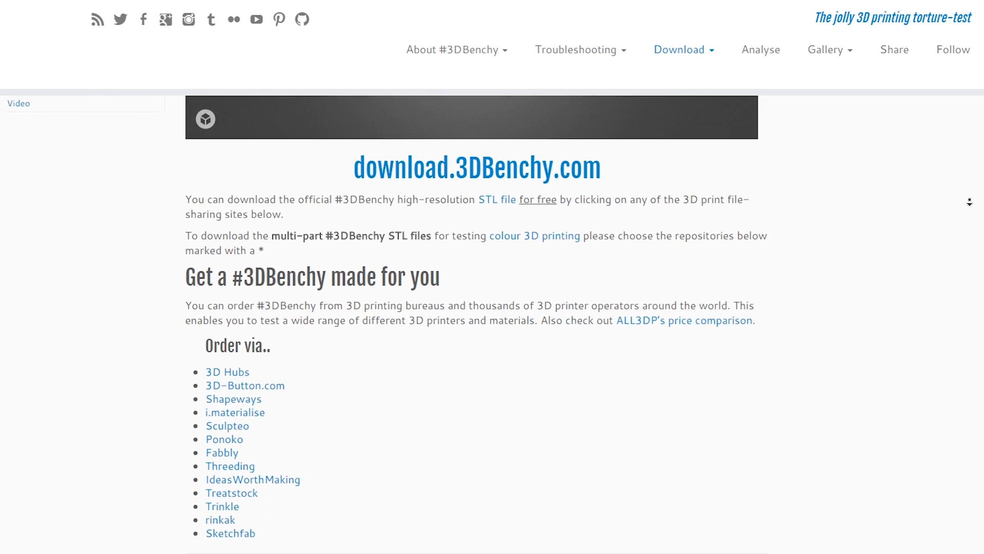
scroll(down, 3)
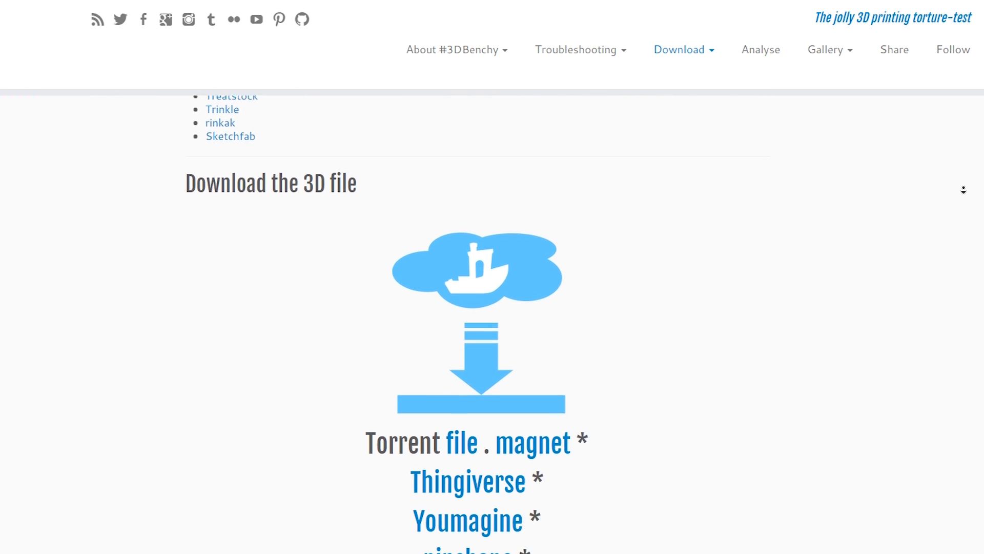
scroll(down, 3)
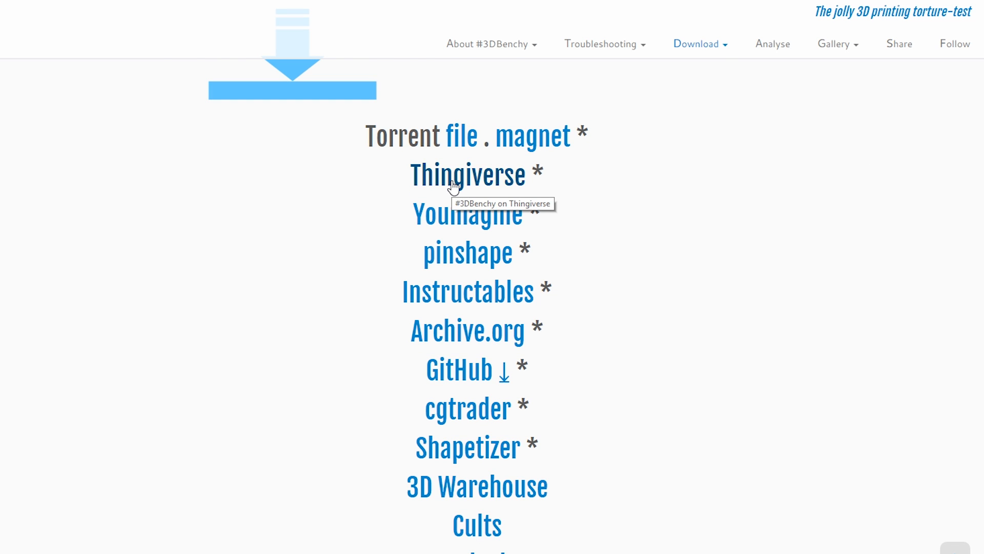
click(467, 174)
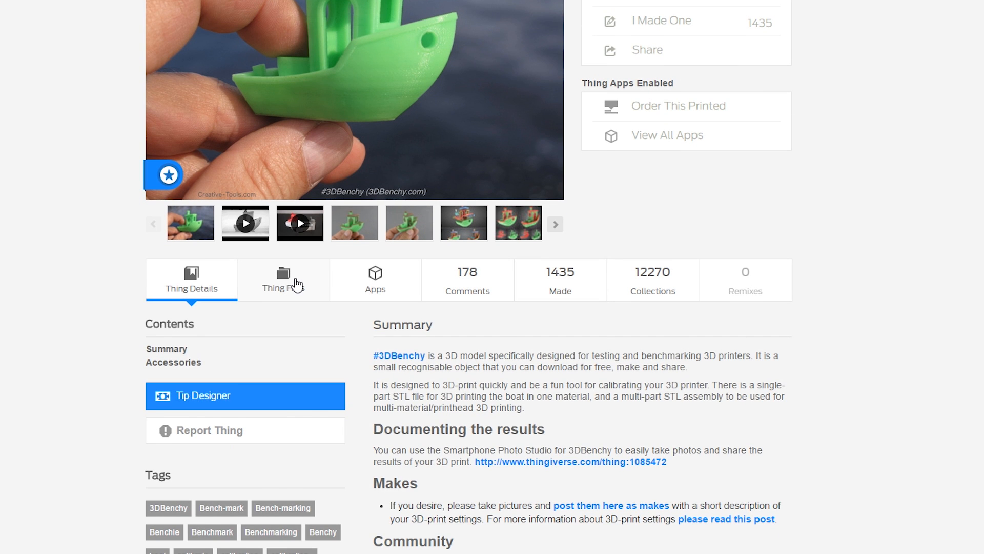
- Download the 3DBenchy files, extract them, and open the single-part 3DBenchy STL
click(283, 279)
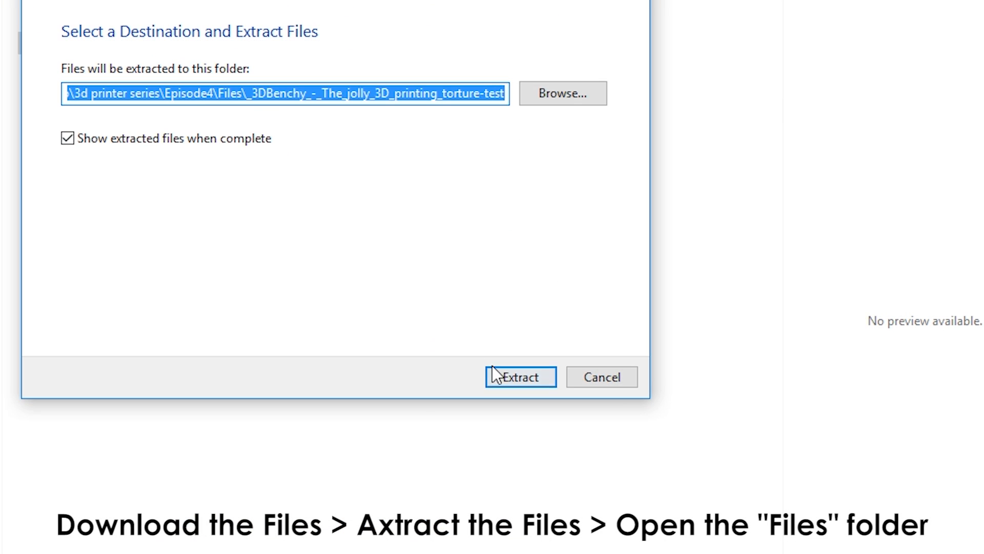
click(520, 377)
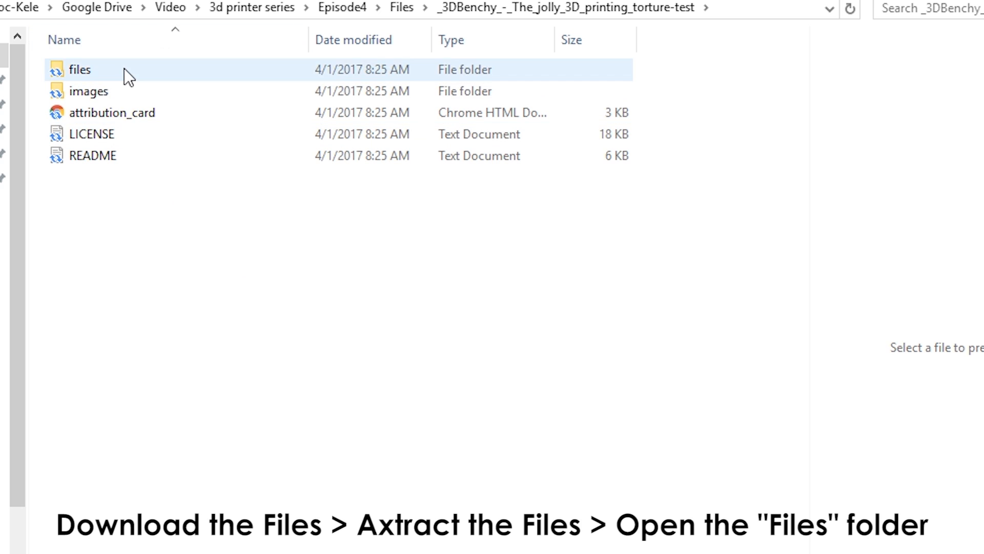
double_click(79, 70)
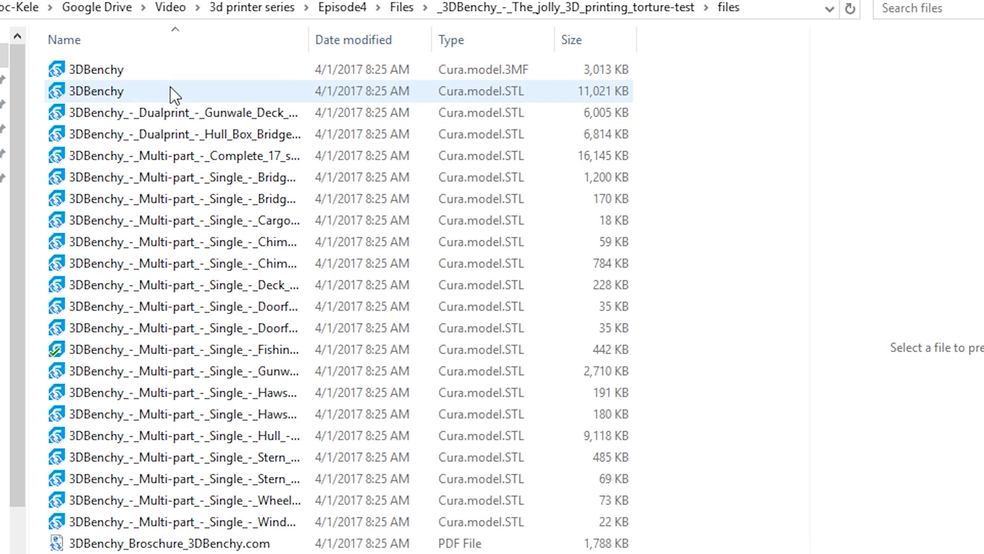
double_click(96, 92)
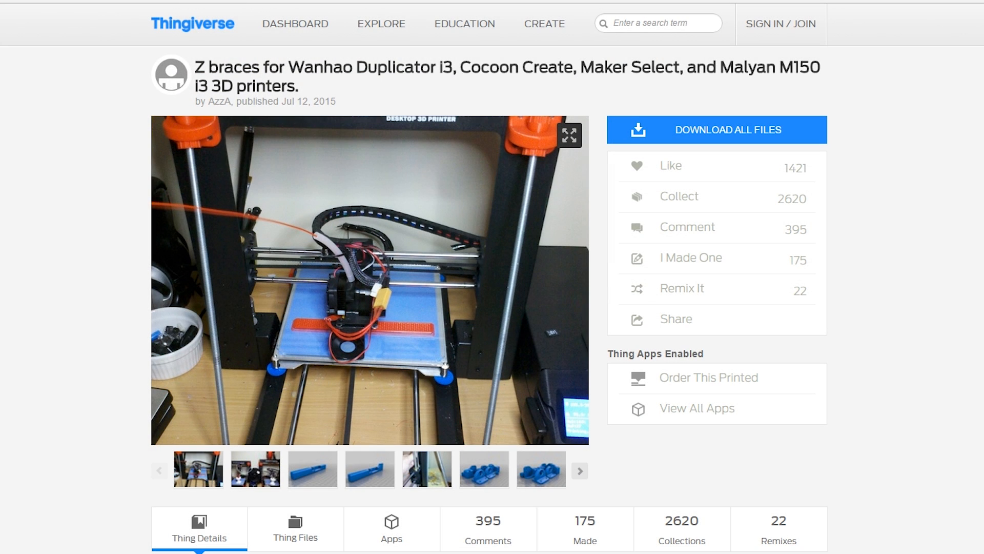
scroll(down, 3)
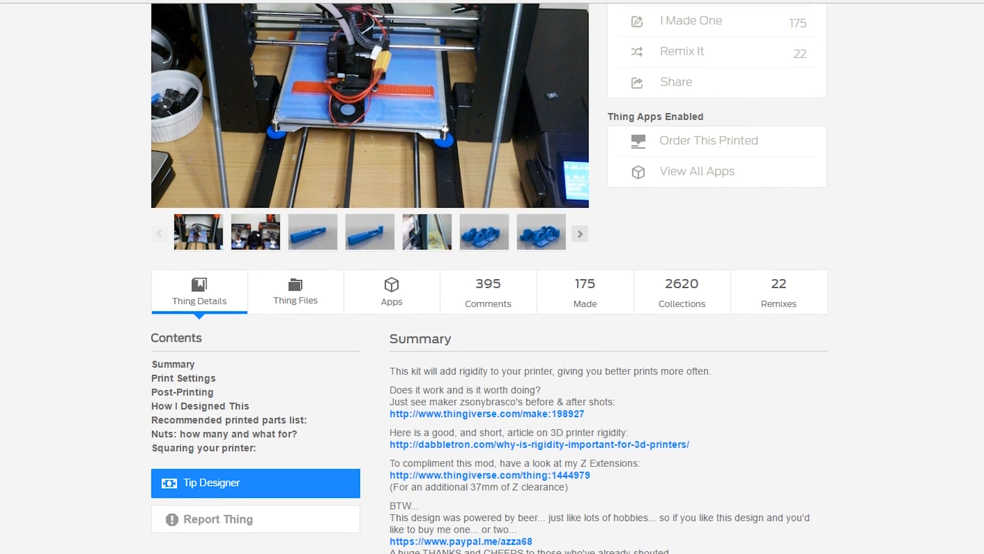
scroll(down, 3)
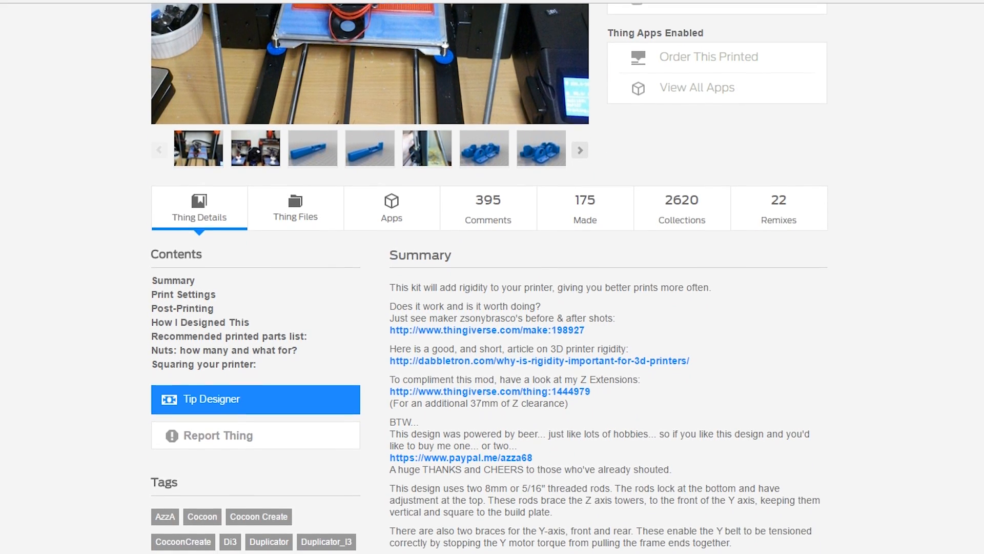
scroll(down, 3)
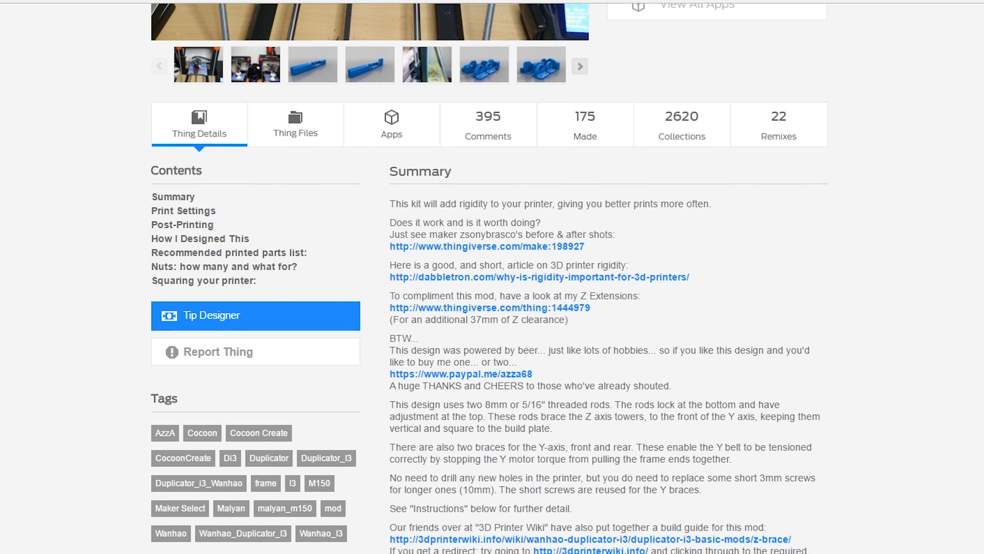
scroll(down, 3)
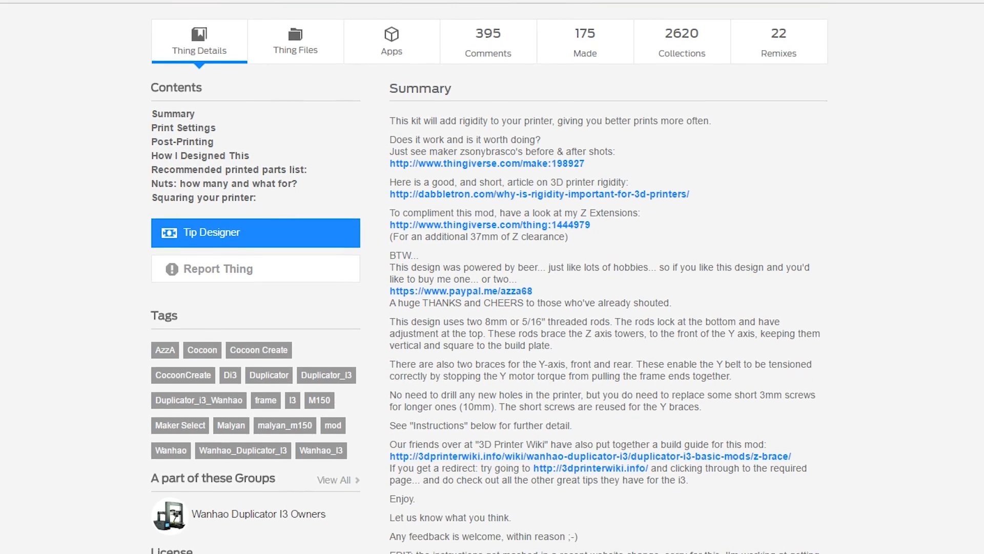
scroll(down, 3)
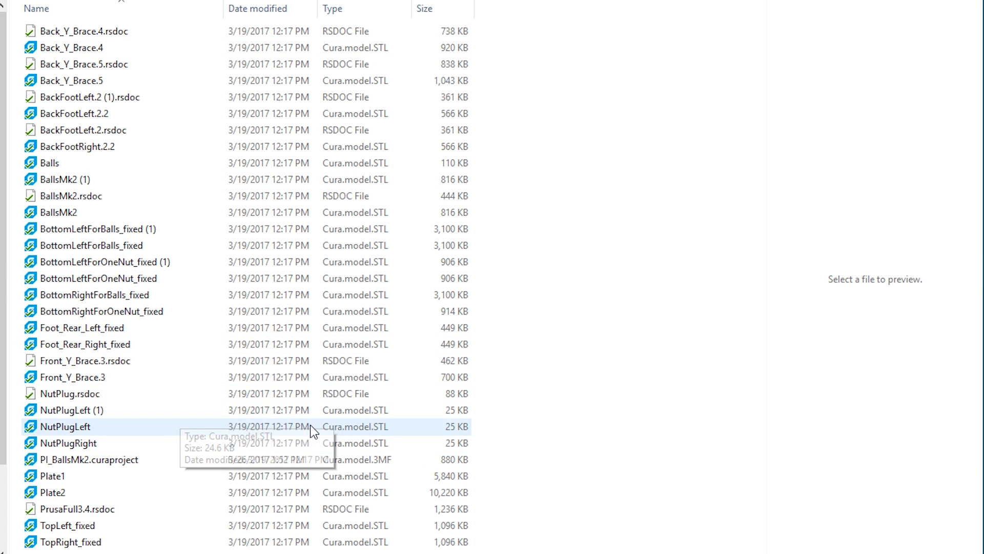
- Multi-select TopLeft_fixed, TopRight_fixed, BottomForBalls, BallsMk2 and BackFootRight.2.2 STL files
click(89, 459)
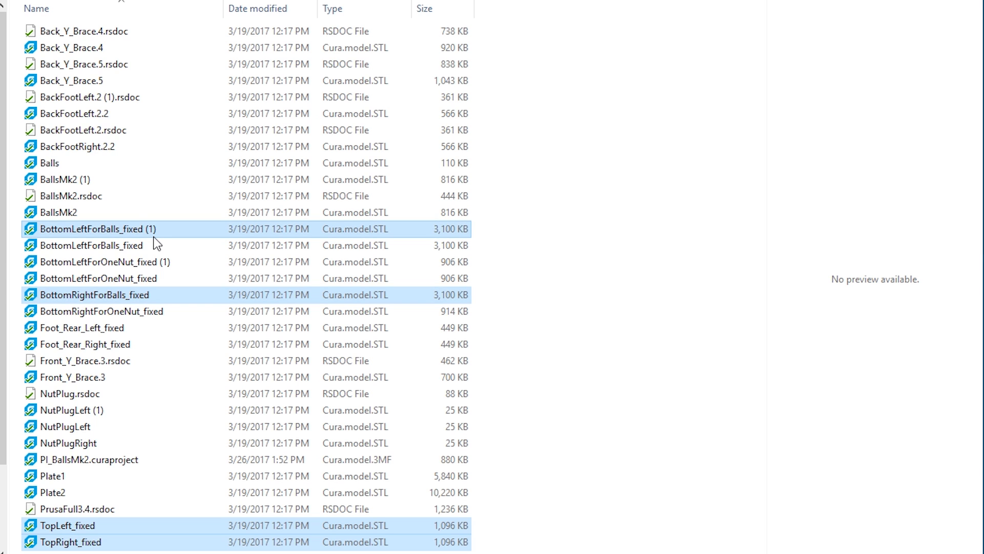
click(56, 212)
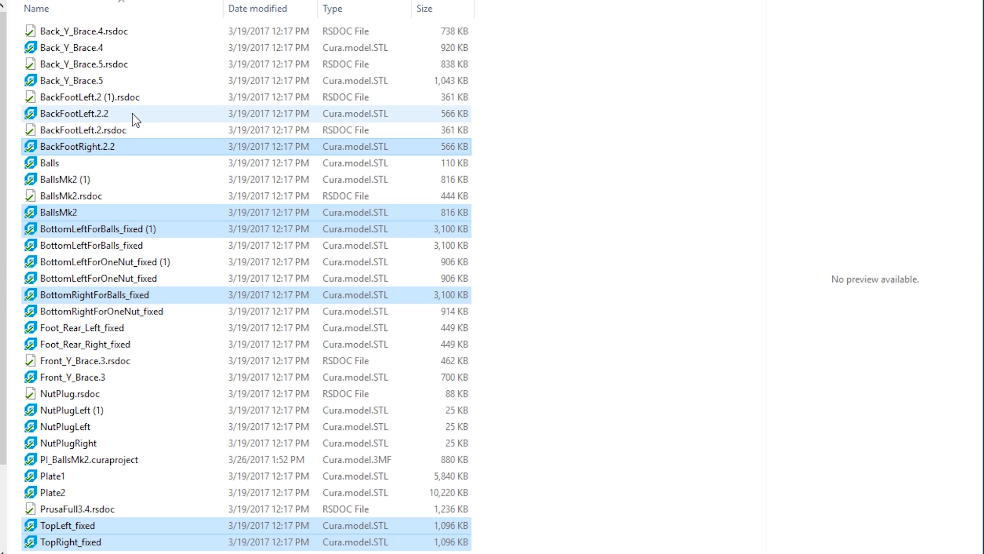
click(74, 113)
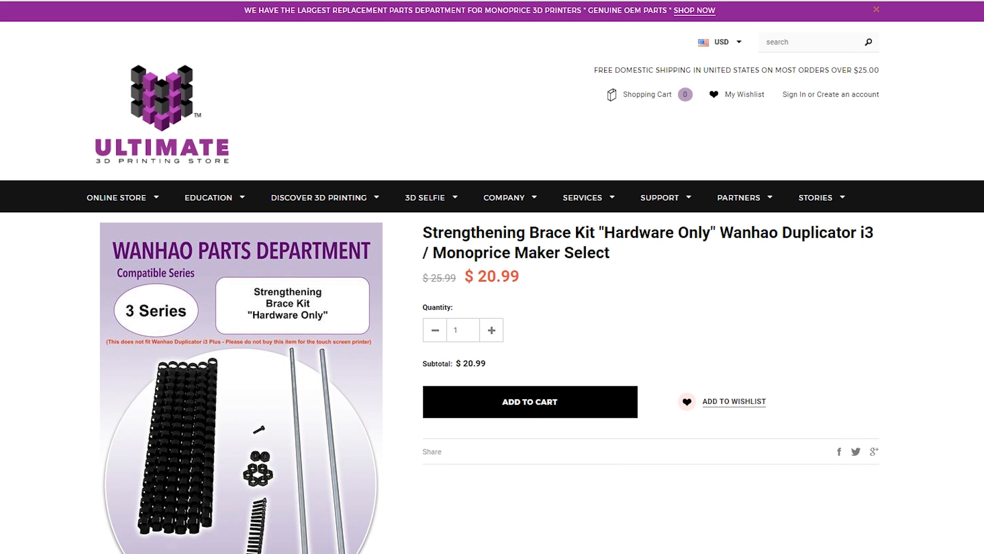
- Scroll to the kit Details listing M3x12 screws, threaded rods, nuts, locknuts and binding combs
scroll(down, 3)
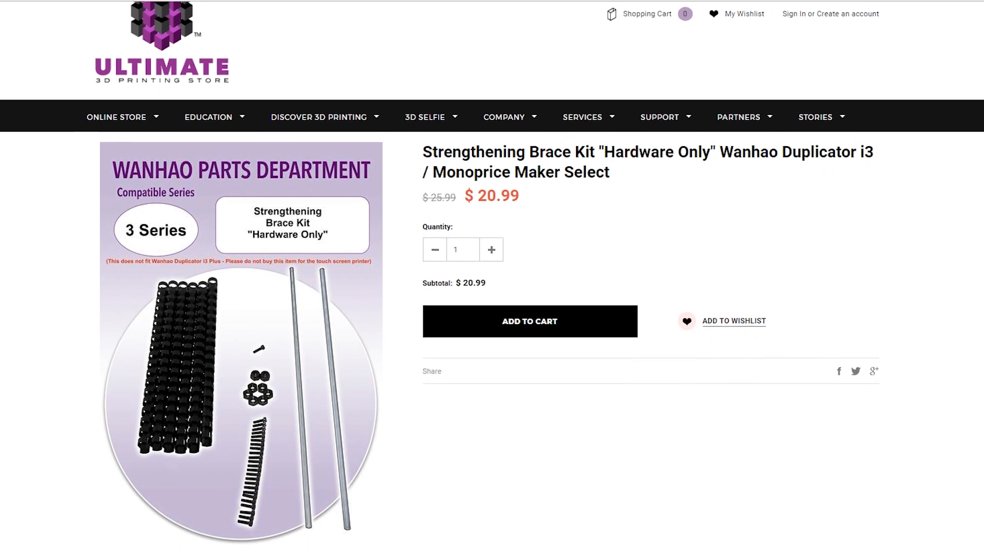
scroll(down, 3)
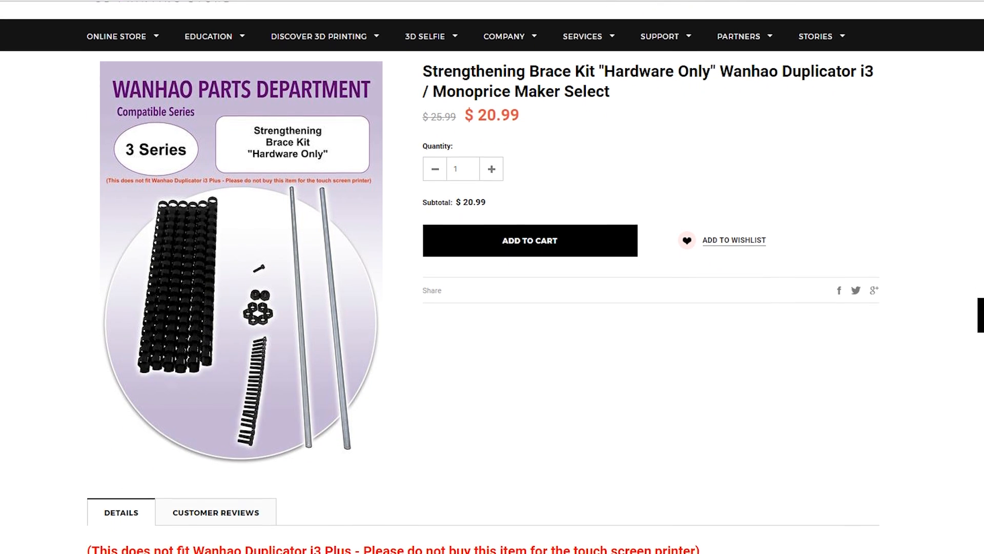
scroll(down, 3)
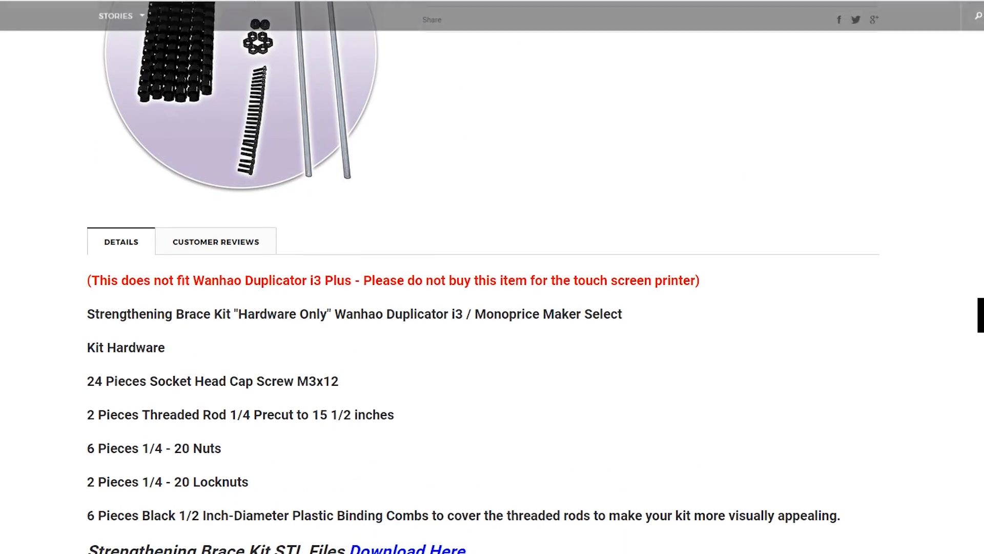